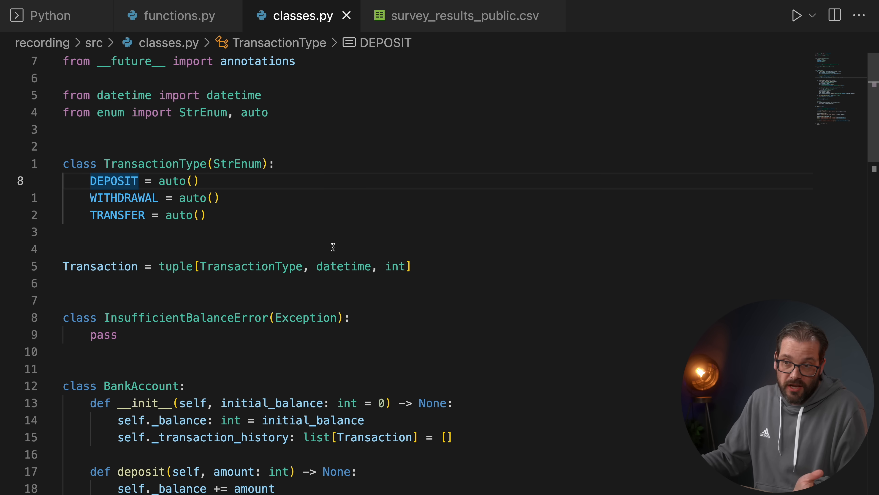
click(190, 181)
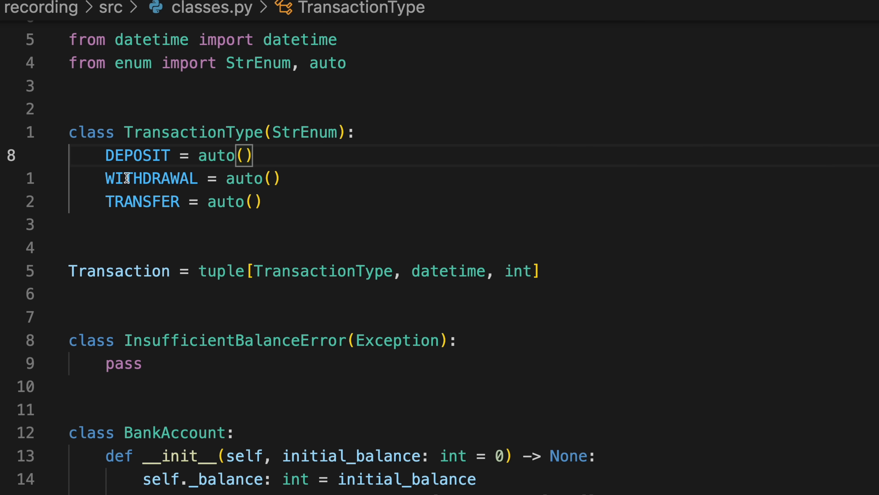
mouse_move(87, 131)
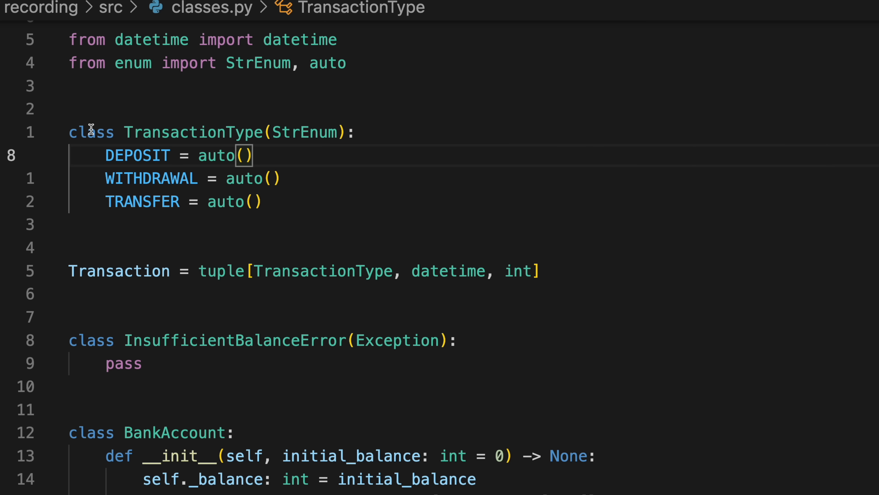
double_click(112, 271)
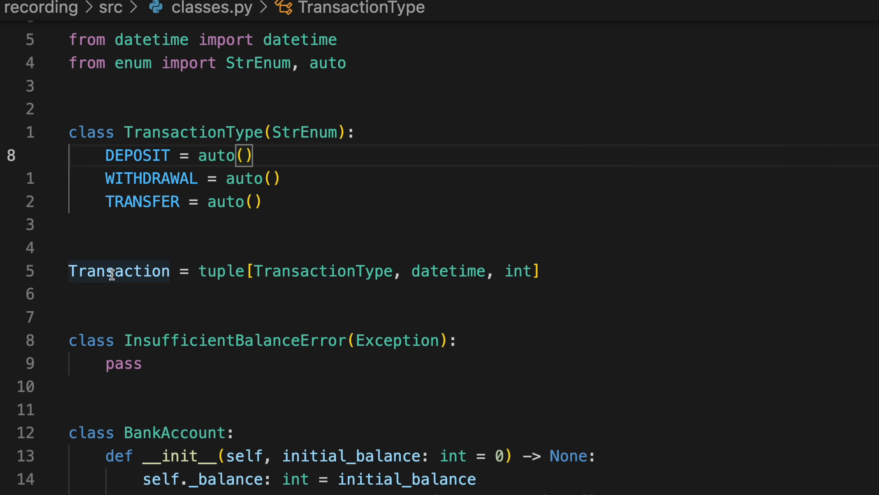